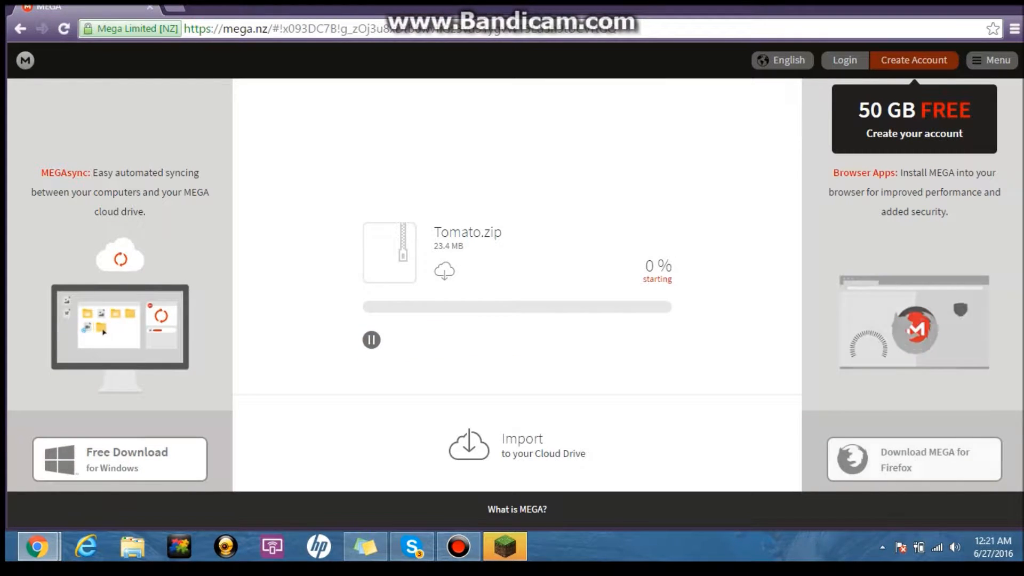
Pause the Tomato.zip (23.4 MB) MEGA download and resume it
click(371, 339)
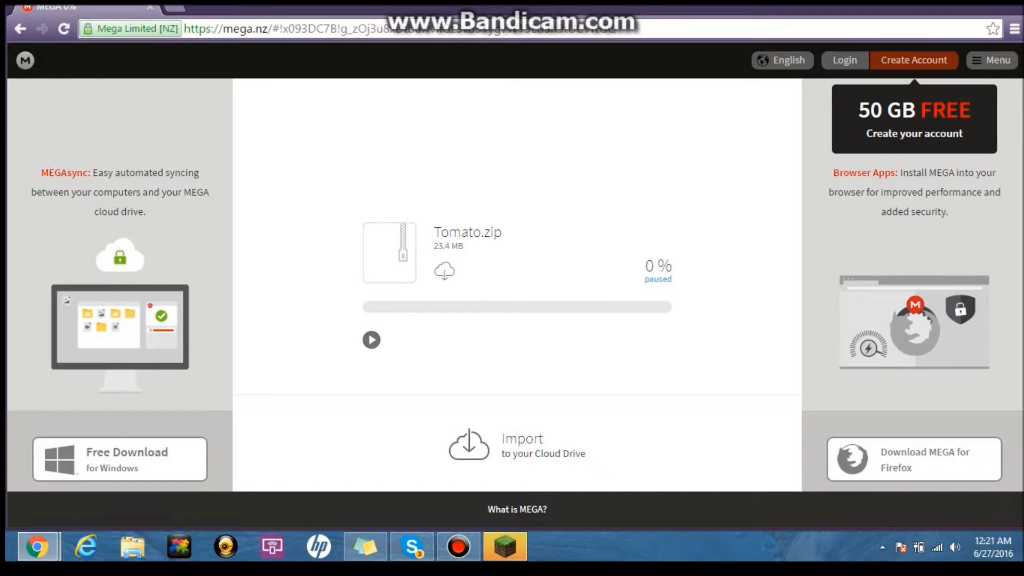
click(371, 339)
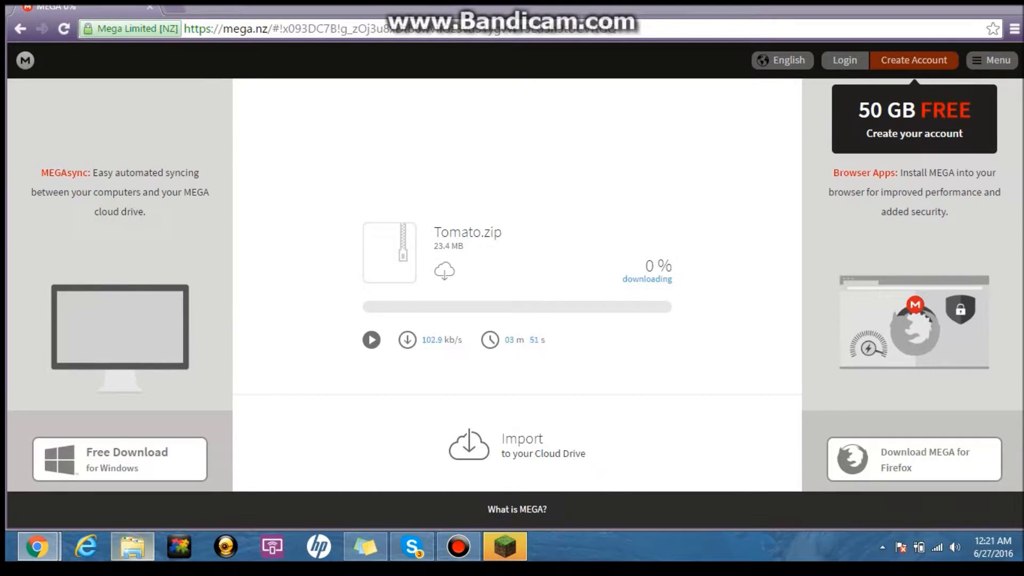
Browse from Computer through Local Disk (C:) and Users into the user's home folder
click(132, 546)
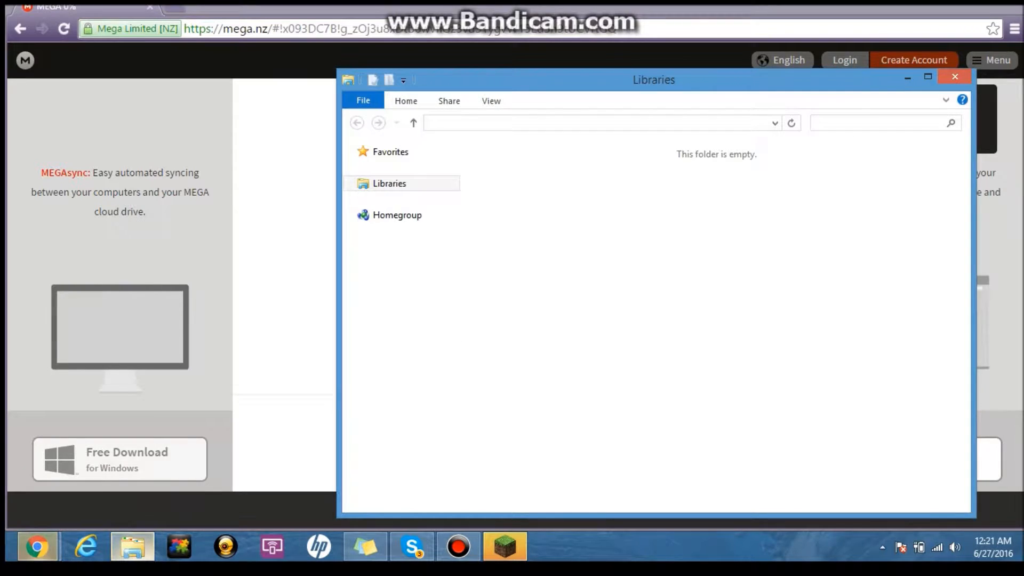
click(389, 184)
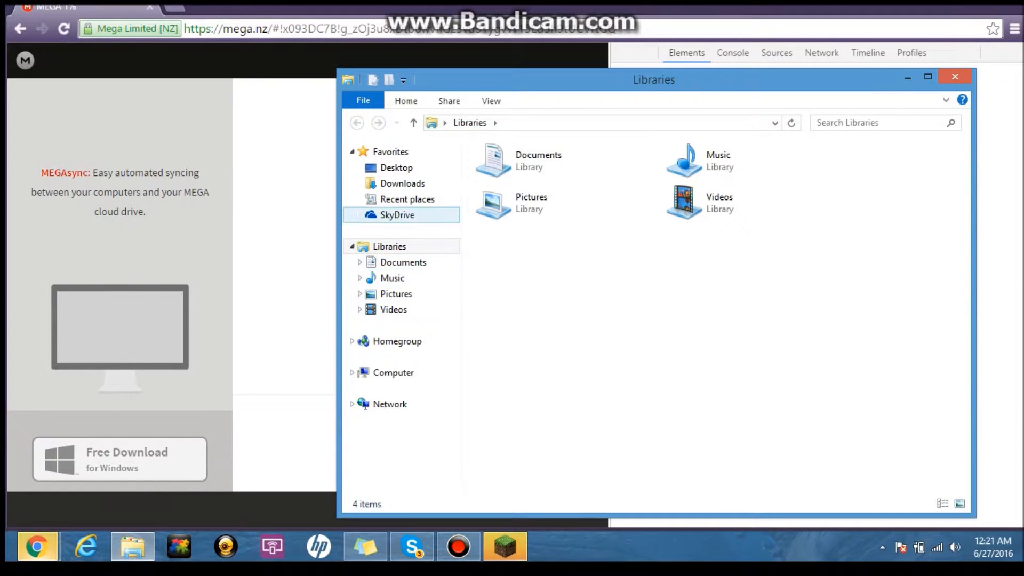
click(394, 372)
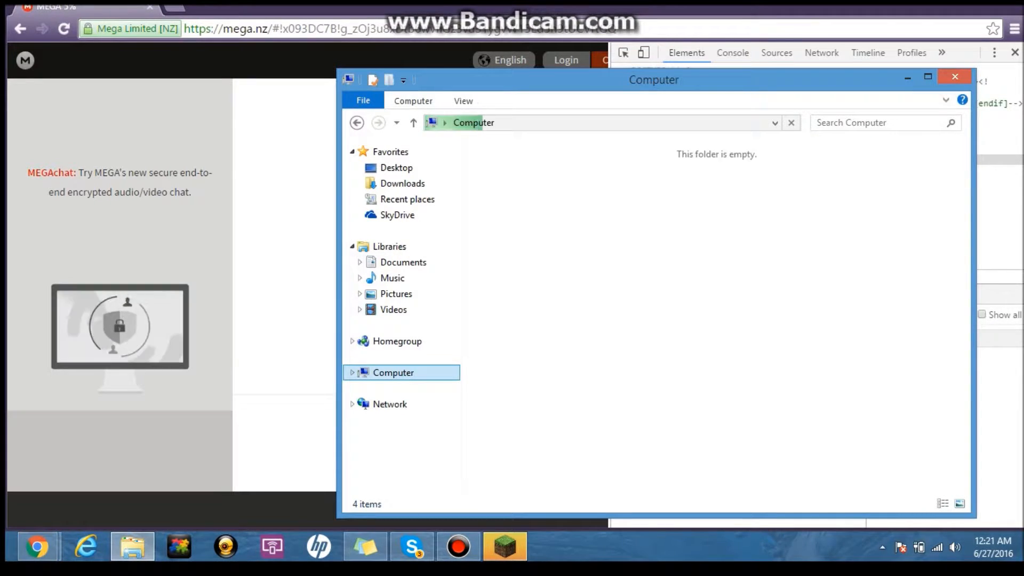
click(393, 372)
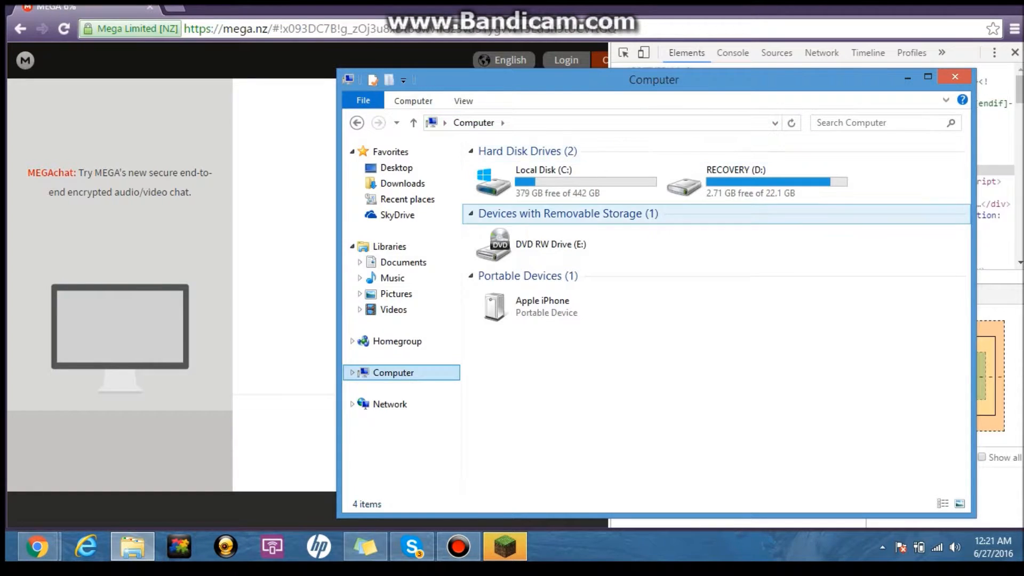
double_click(543, 181)
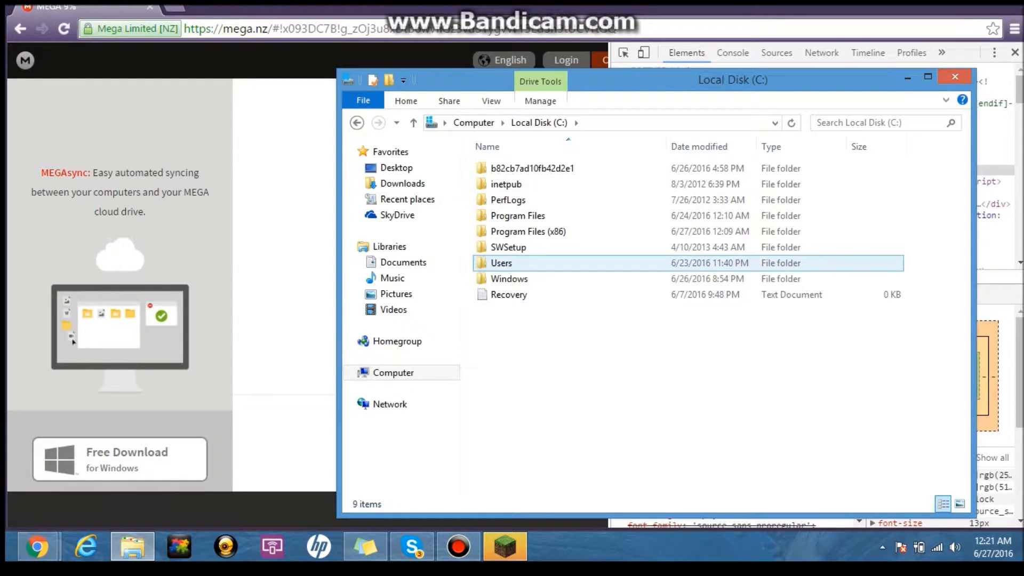
double_click(501, 262)
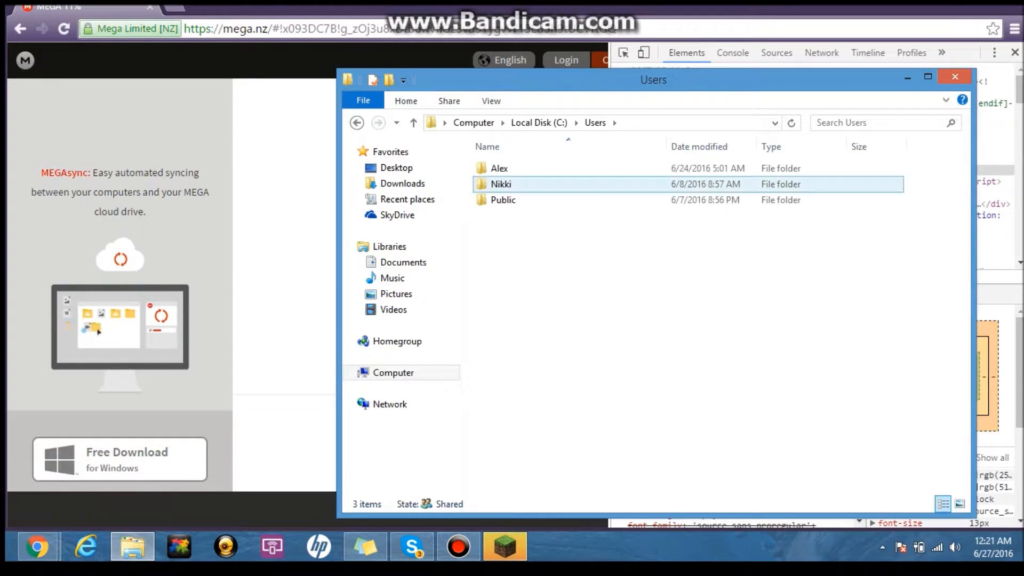
double_click(499, 167)
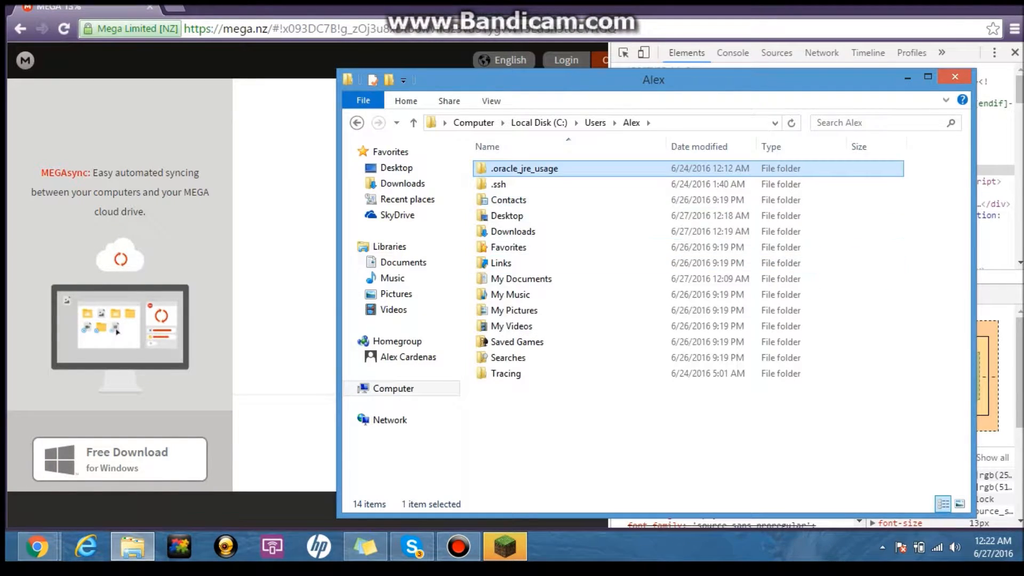
Extend the address path with appdata\roaming and enter the .minecraft folder
click(588, 123)
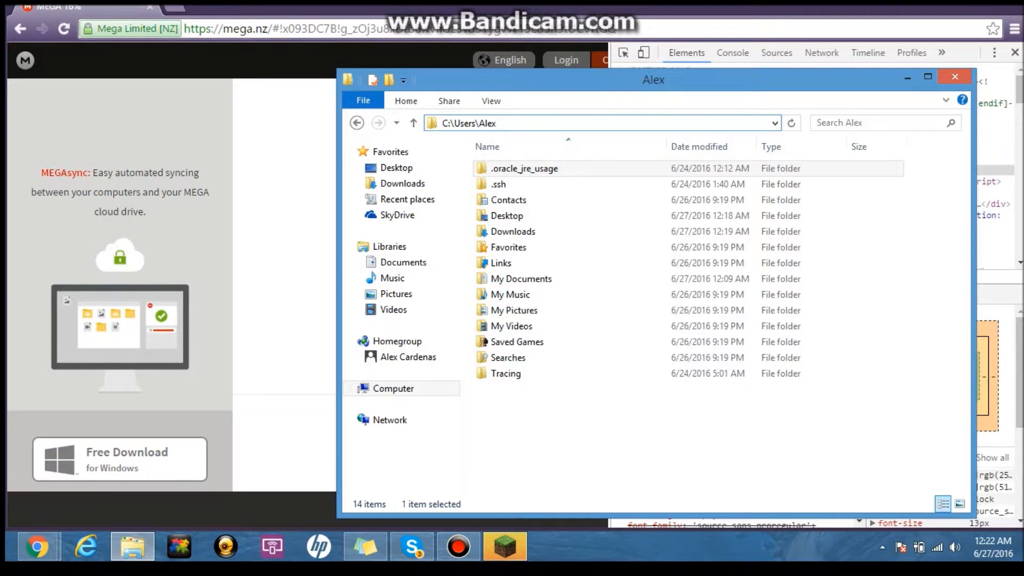
click(588, 123)
text(\)
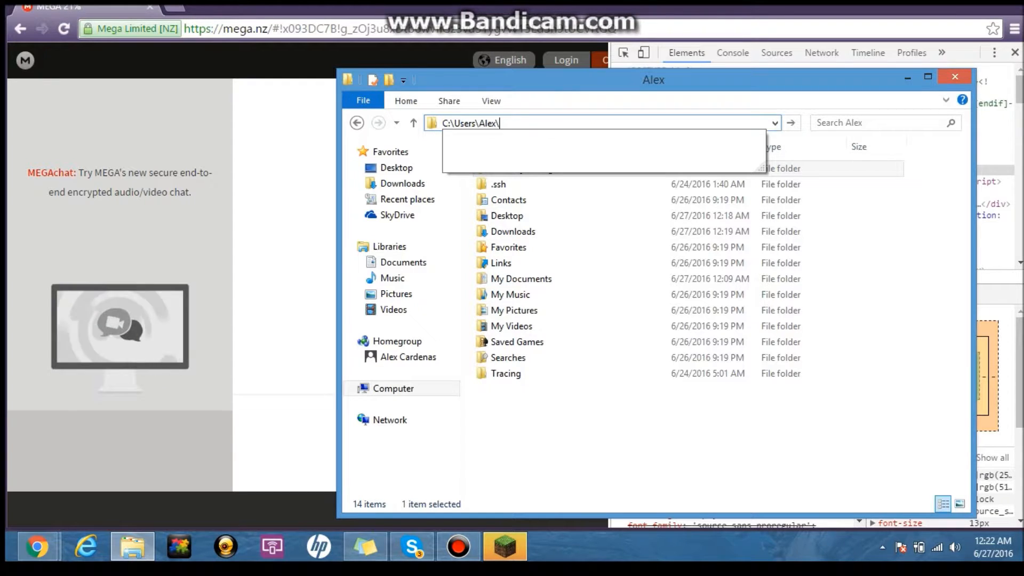
text(appdata\)
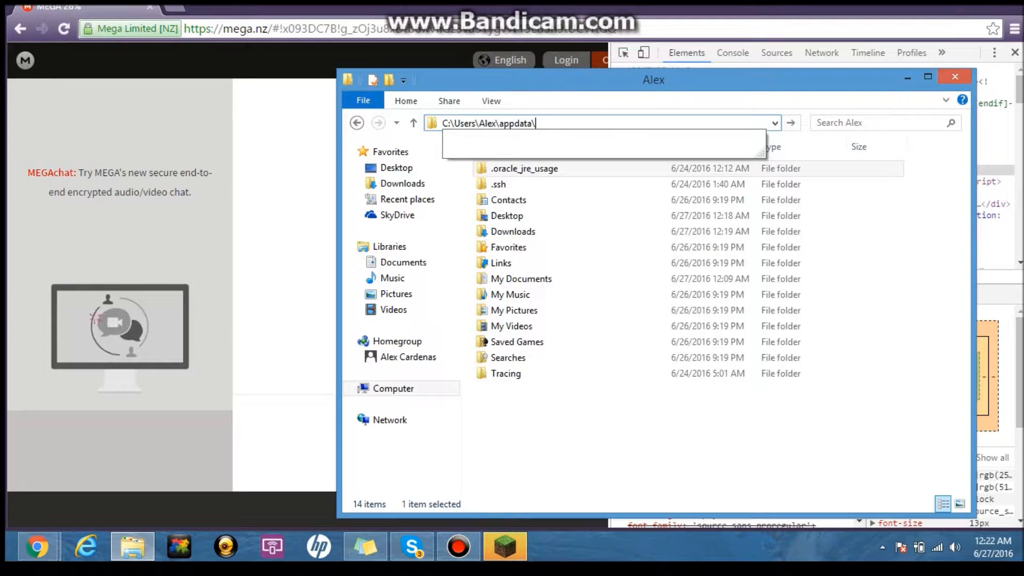
text(roam)
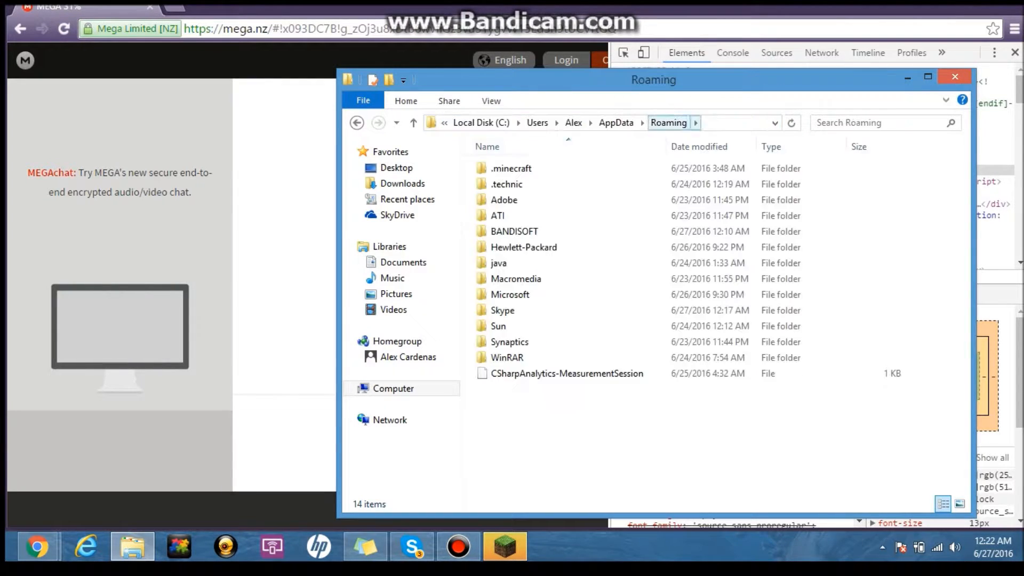
double_click(510, 168)
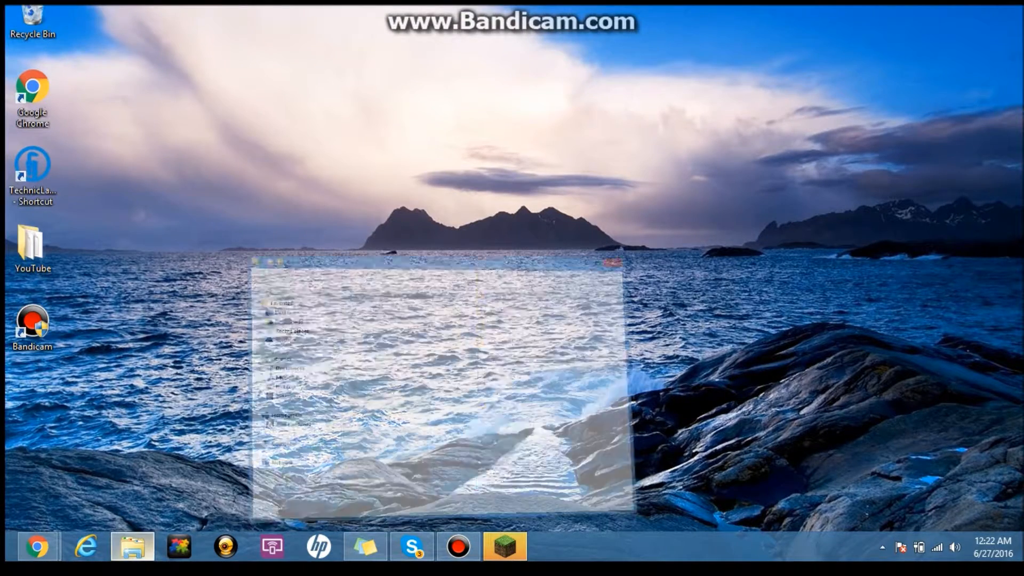
Enter the versions folder, select the Tomato folder, then return to the Minecraft Launcher
click(133, 546)
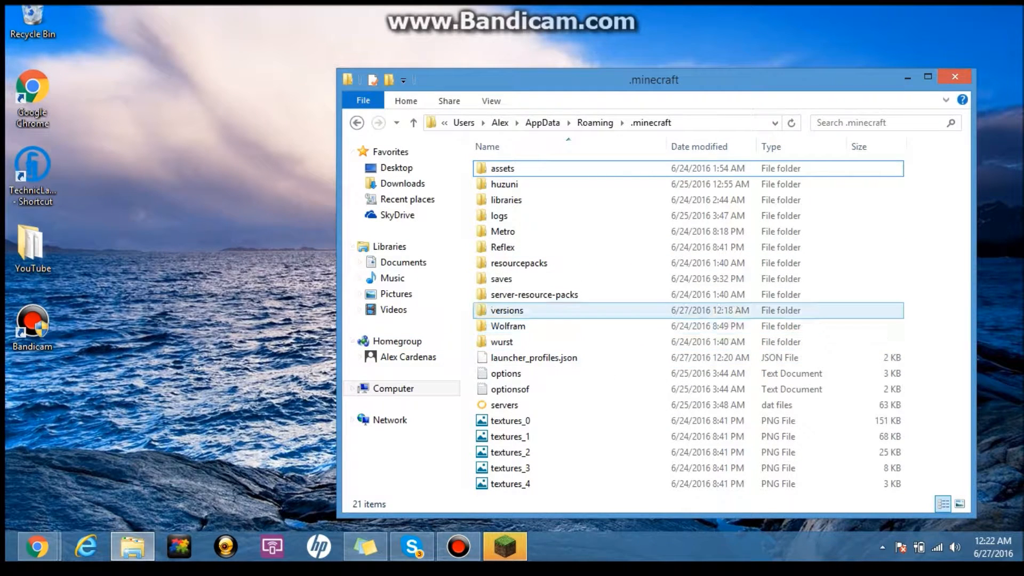
double_click(506, 310)
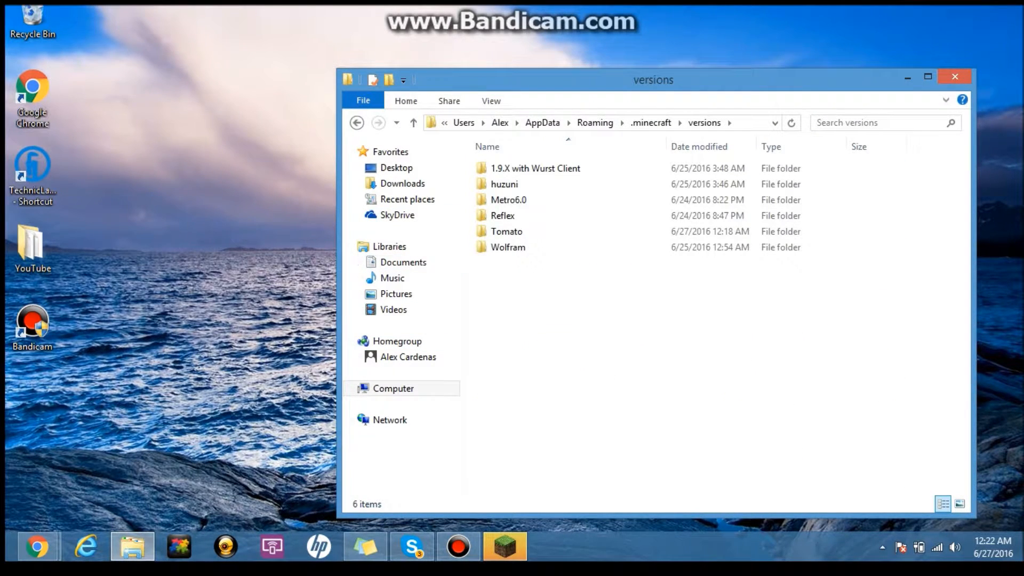
click(502, 215)
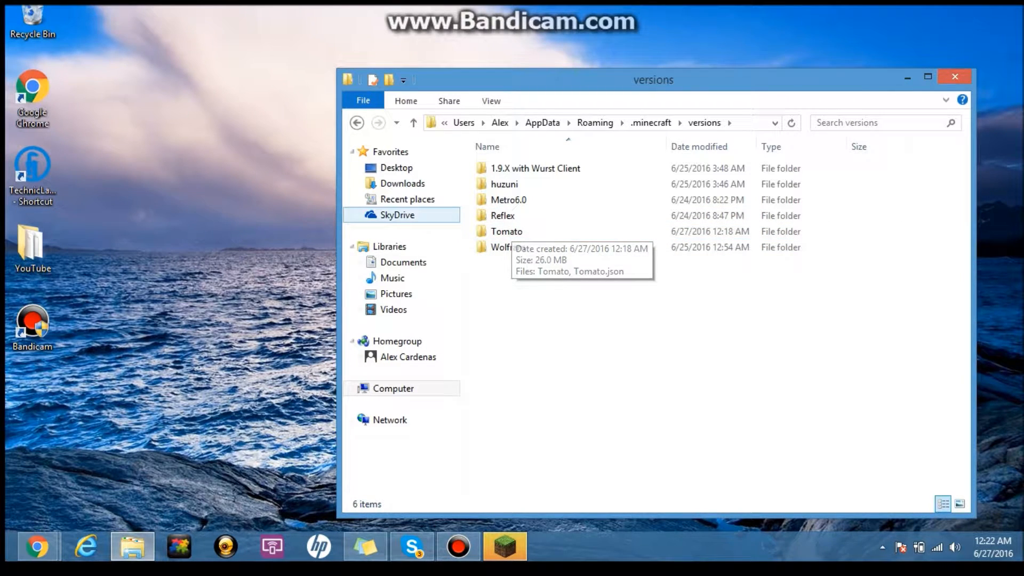
click(505, 231)
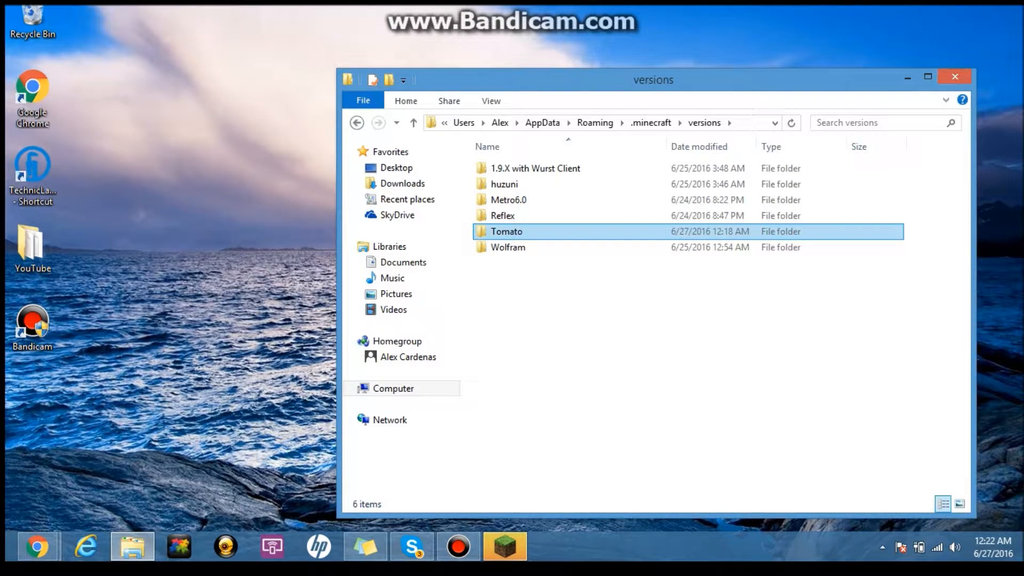
click(505, 232)
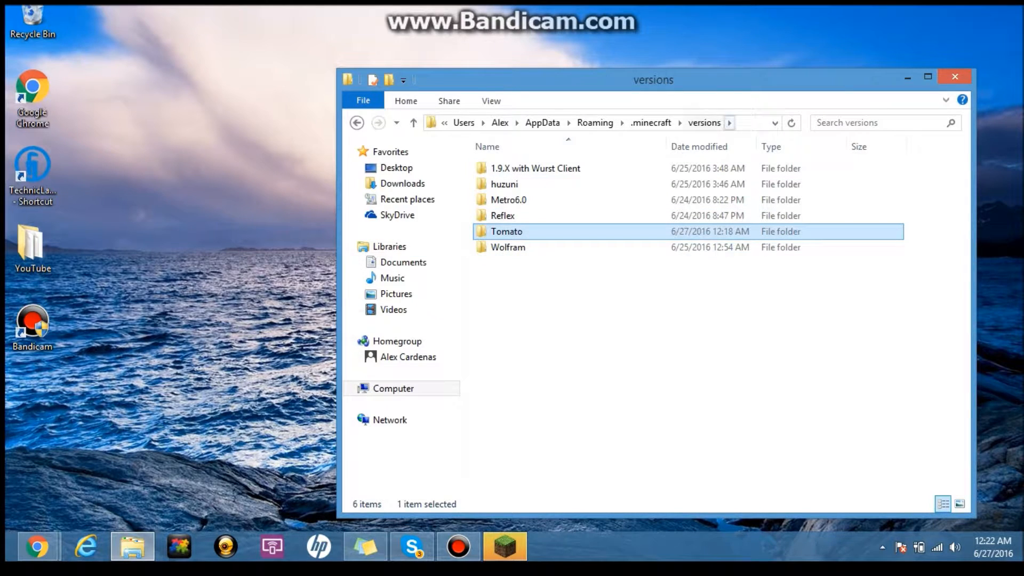
mouse_move(503, 216)
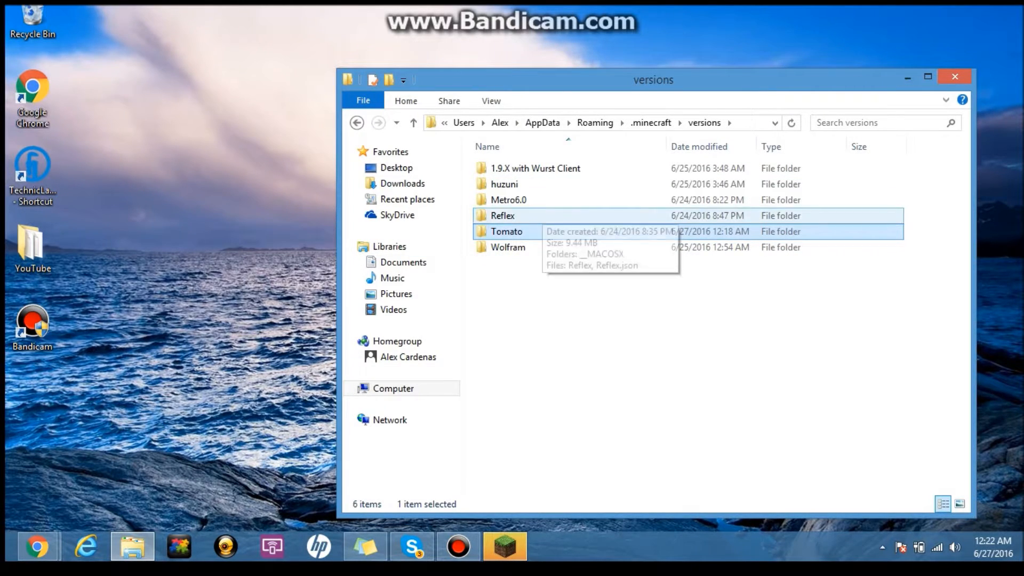
click(954, 77)
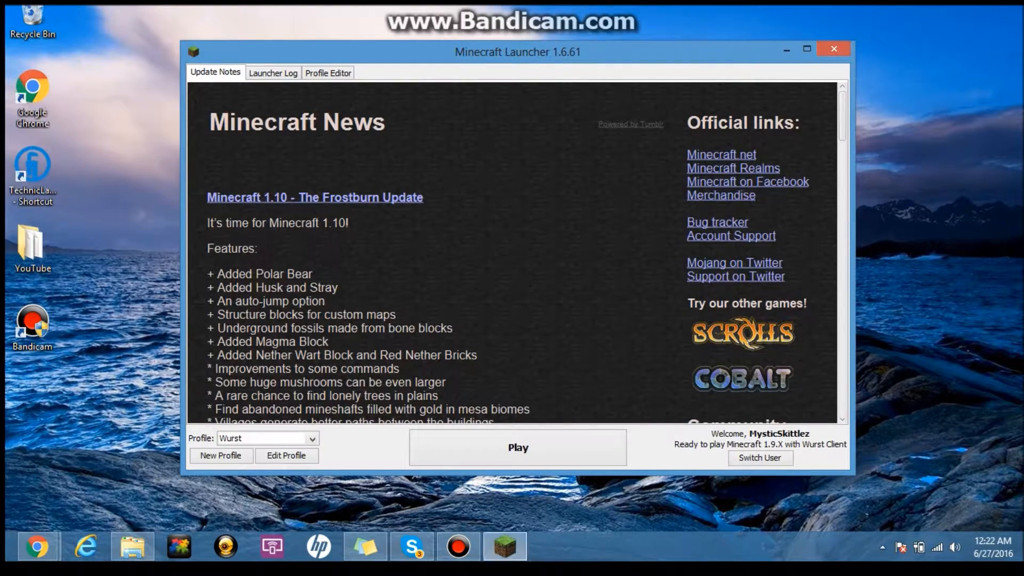
Start a new launcher profile with Profile Name Tomato
click(221, 455)
text(Co)
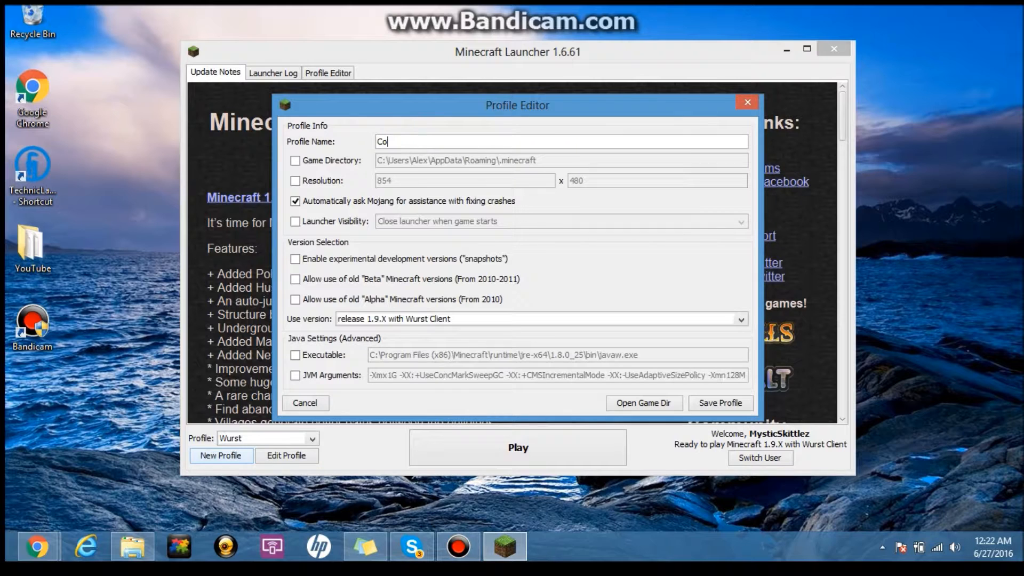
text(Tomato)
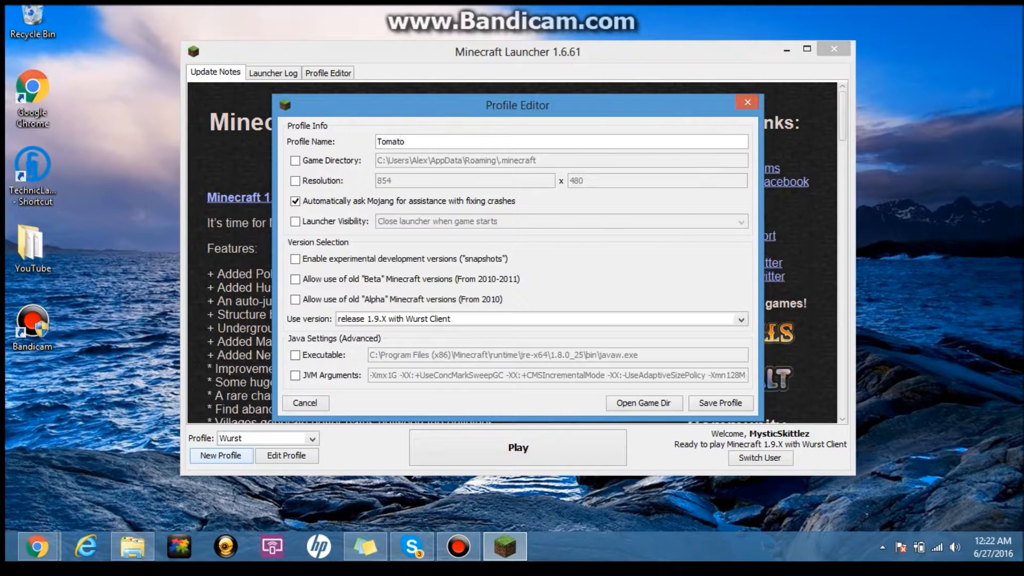
click(562, 141)
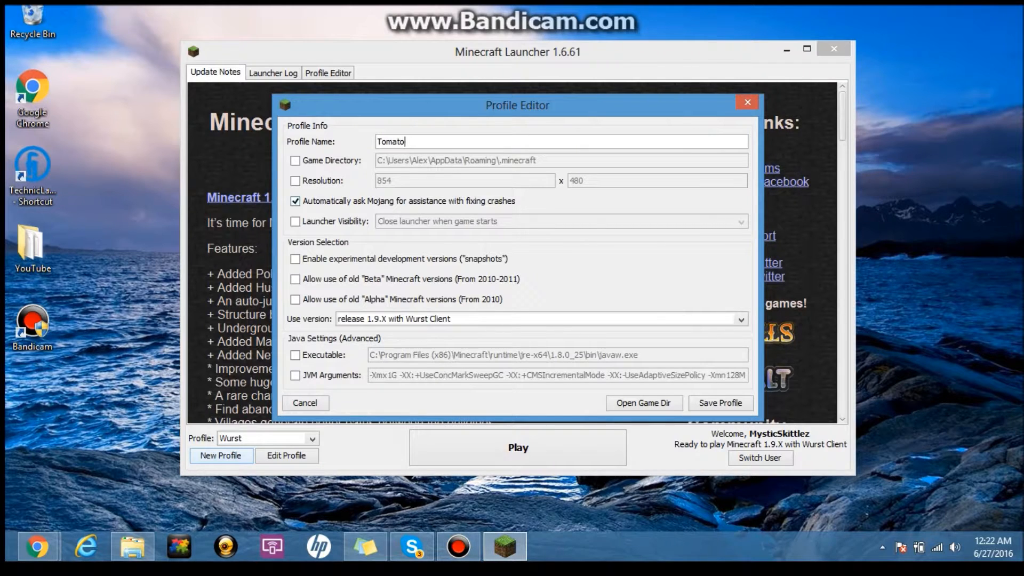
Choose release Tomato in the Use version list and save the profile
click(740, 318)
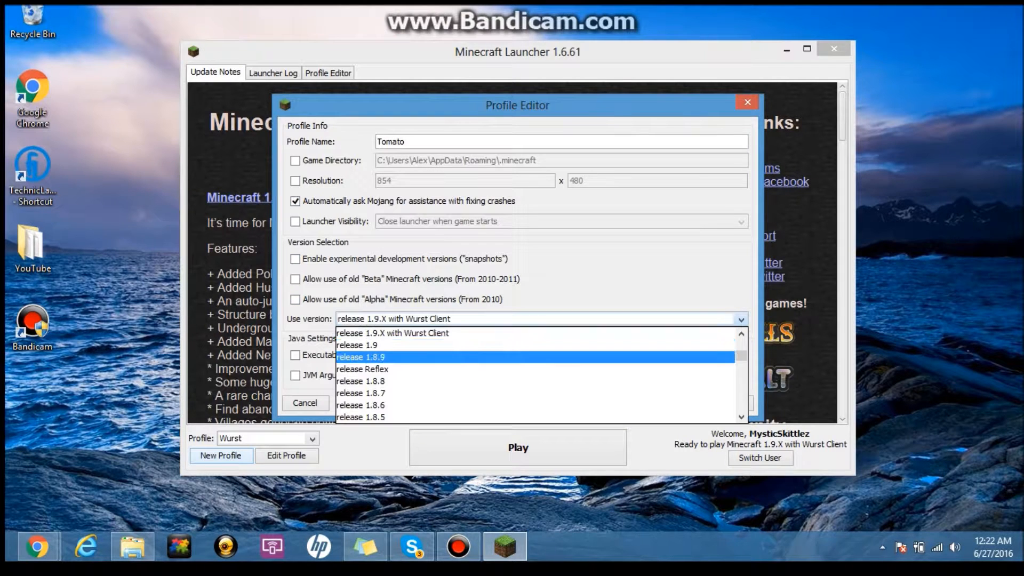
scroll(up, 3)
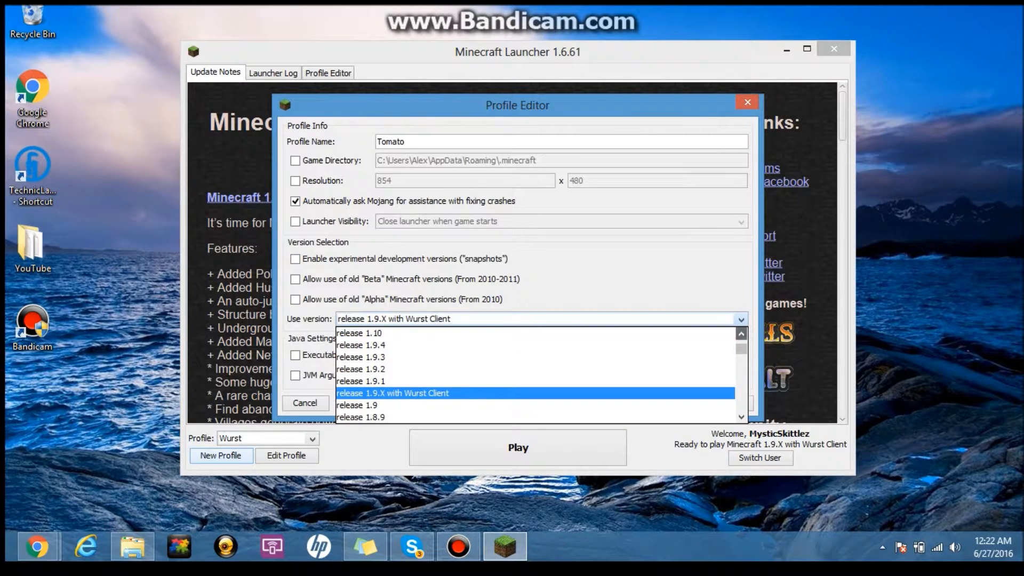
scroll(down, 3)
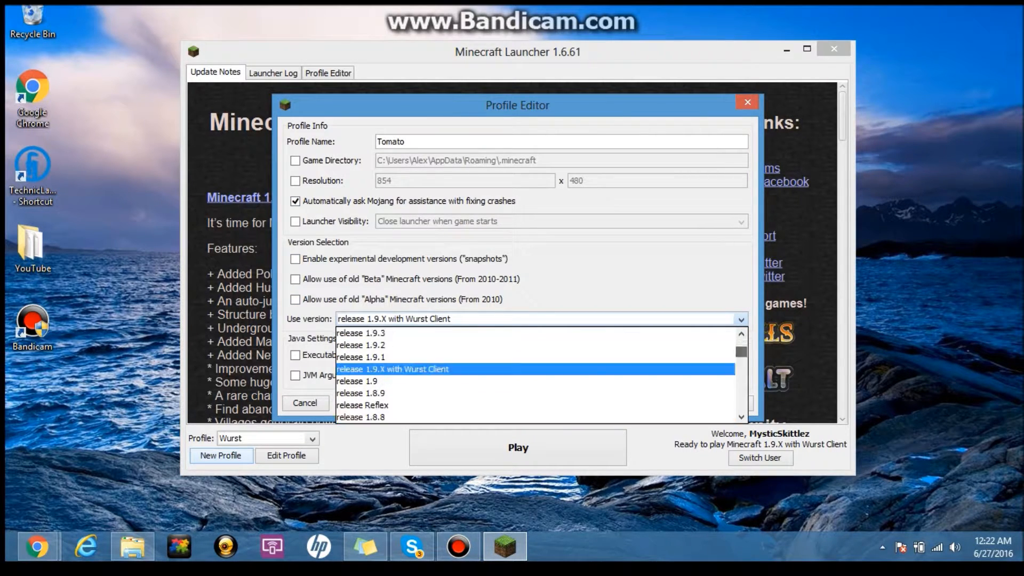
scroll(down, 3)
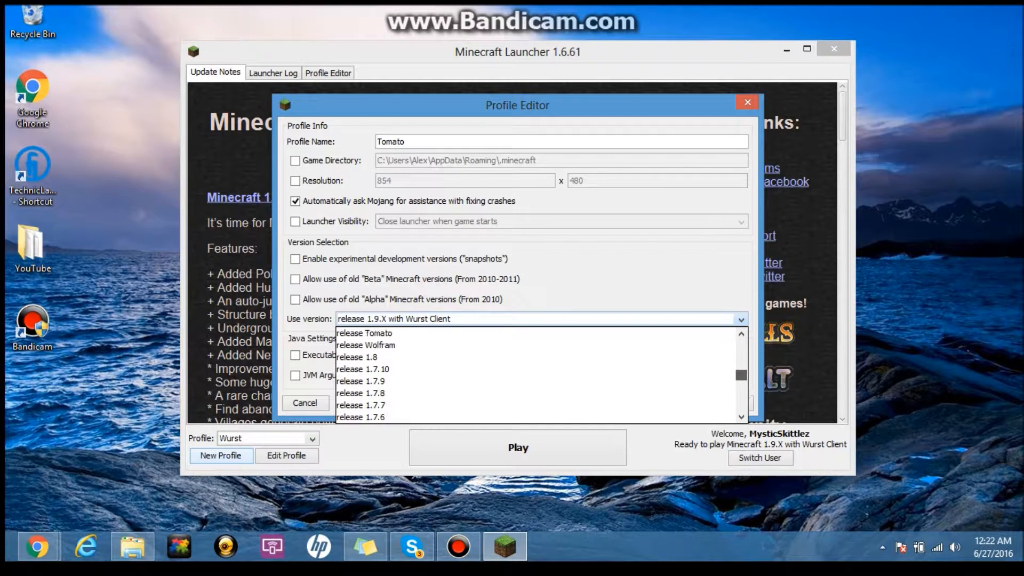
scroll(up, 3)
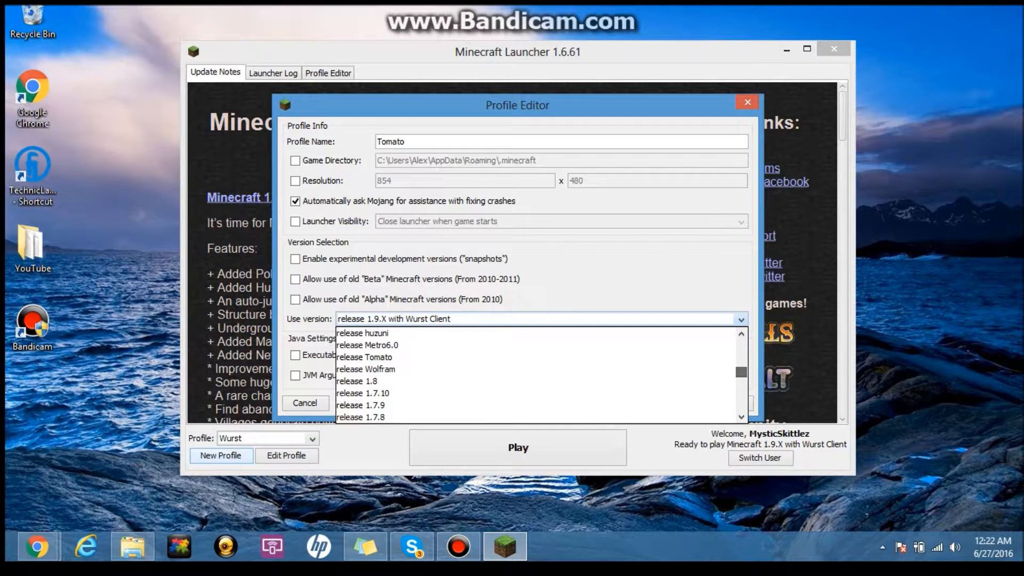
click(363, 356)
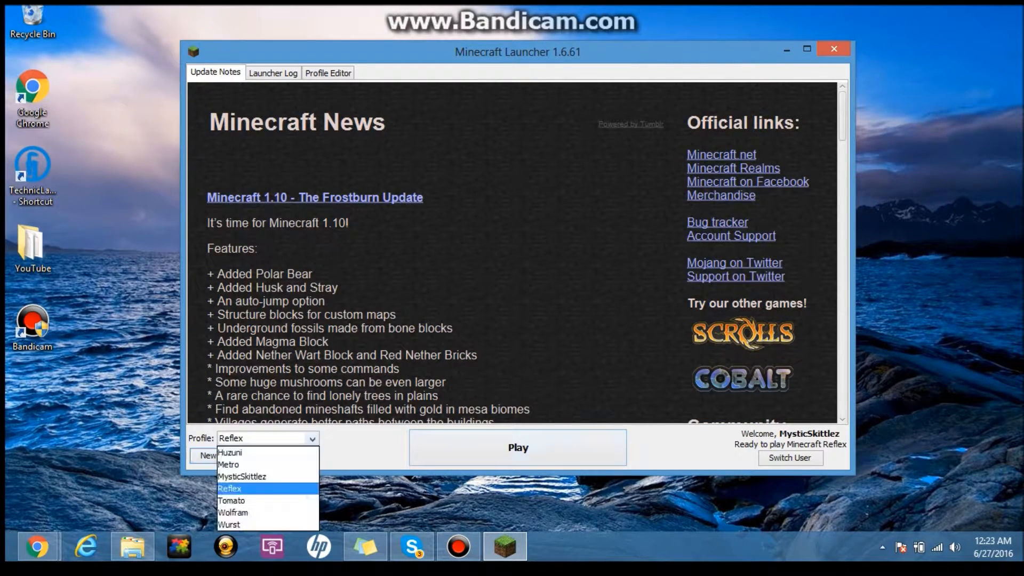
Select the Tomato profile and play it, reaching the Tomato 0.2 title screen
click(231, 500)
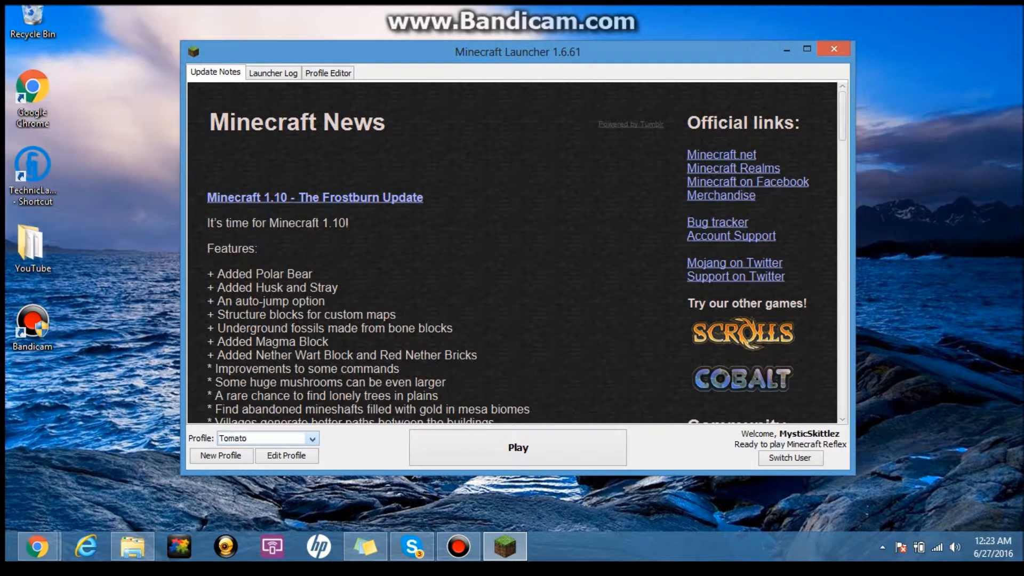
click(518, 447)
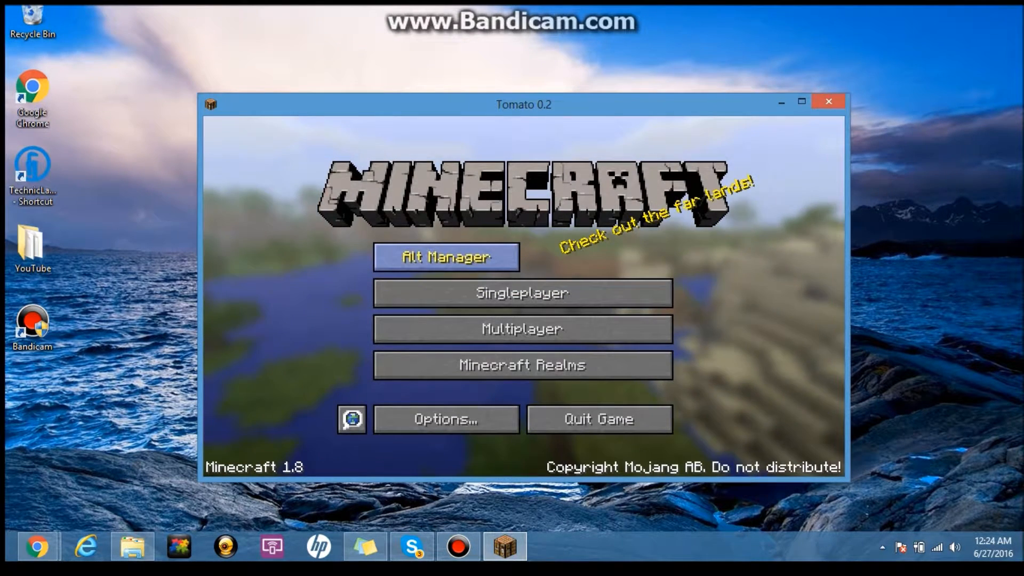
Use a title-screen button, after which the game crashes to the launcher's Crash Report
click(446, 257)
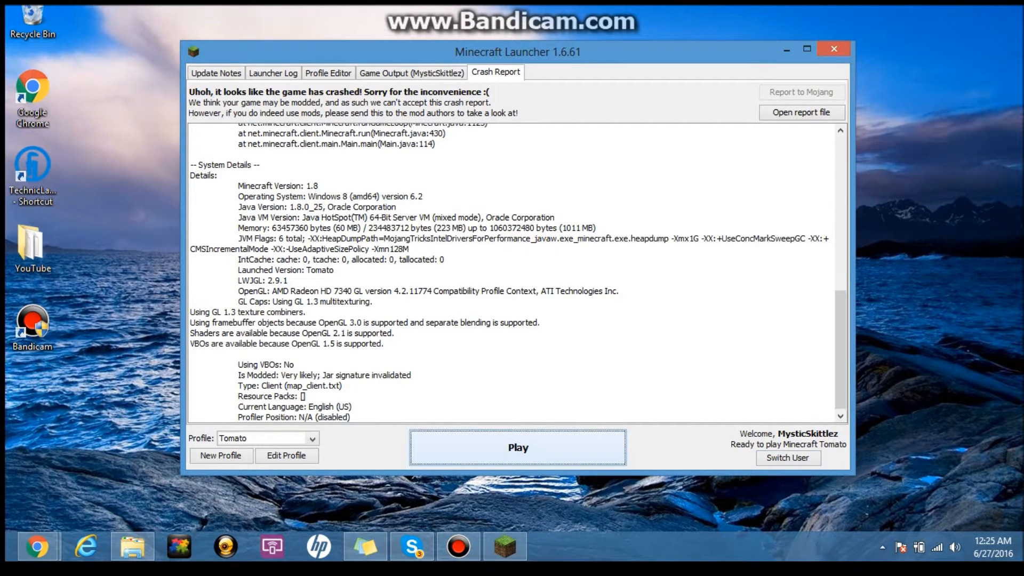
Play the Tomato profile again so the Tomato 0.2 main menu reappears
click(518, 447)
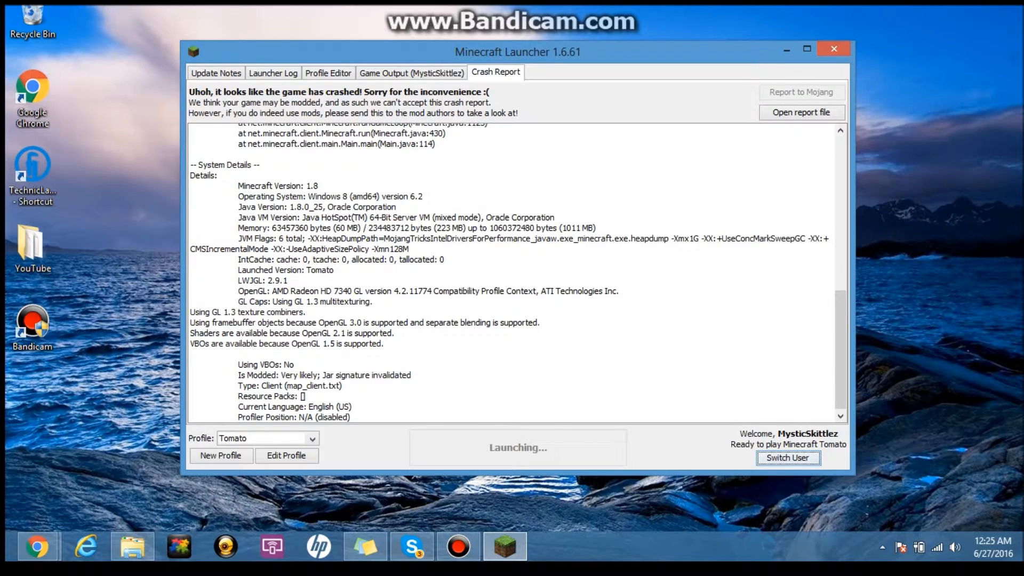
click(833, 49)
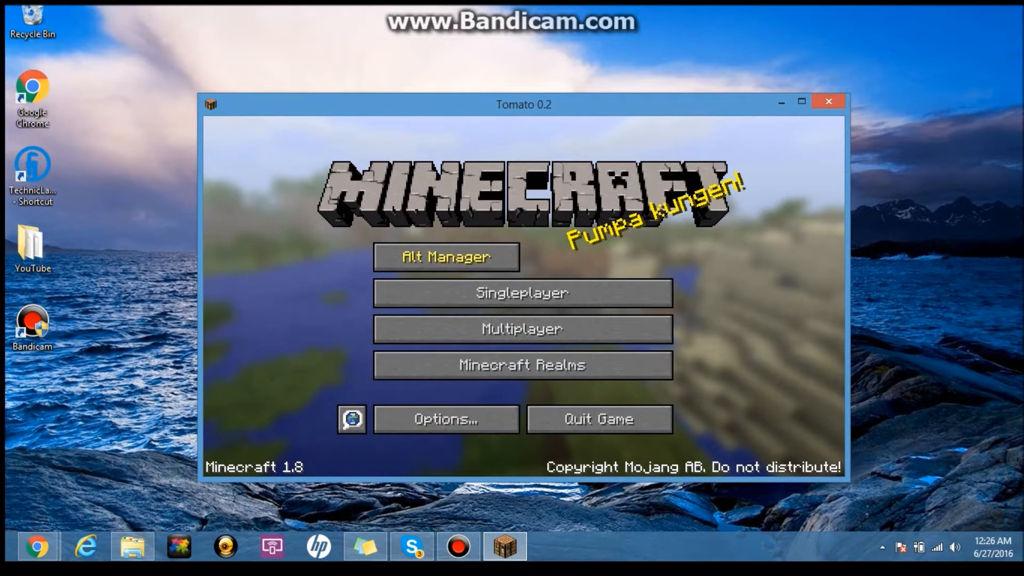
From the maximized Multiplayer list, join Hypixel Network, which answers with a Watchdog ban notice
click(522, 328)
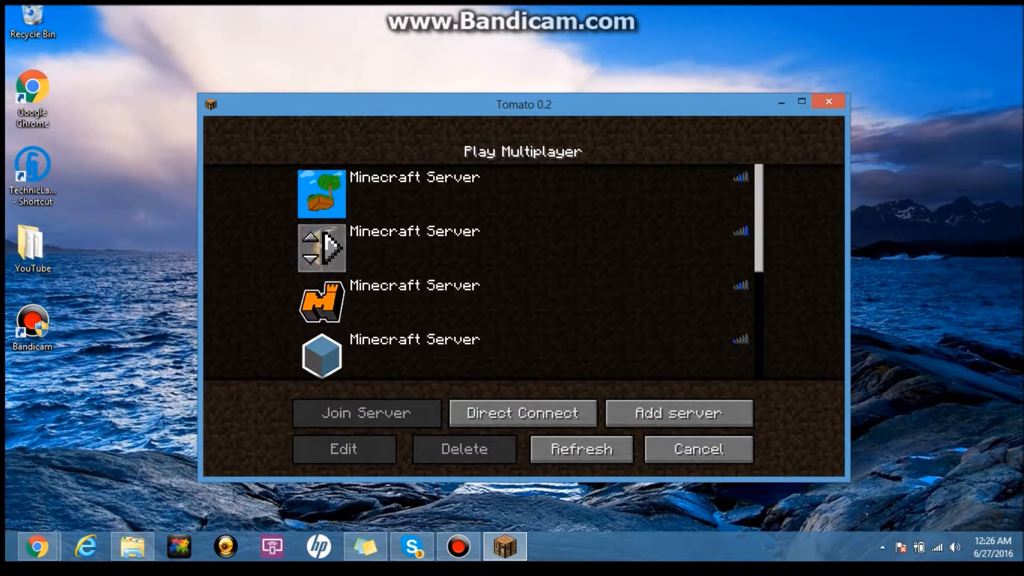
click(580, 449)
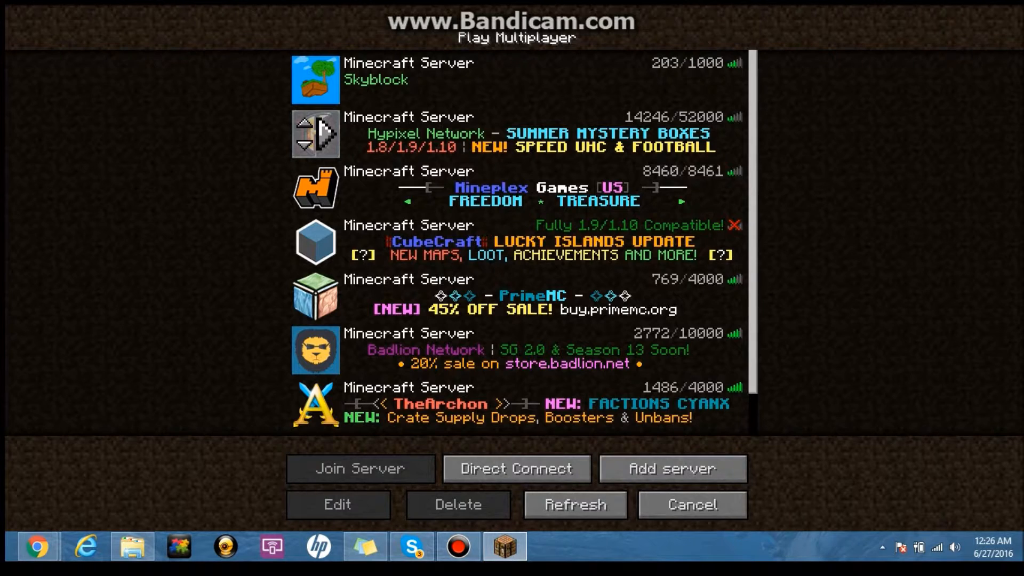
click(360, 469)
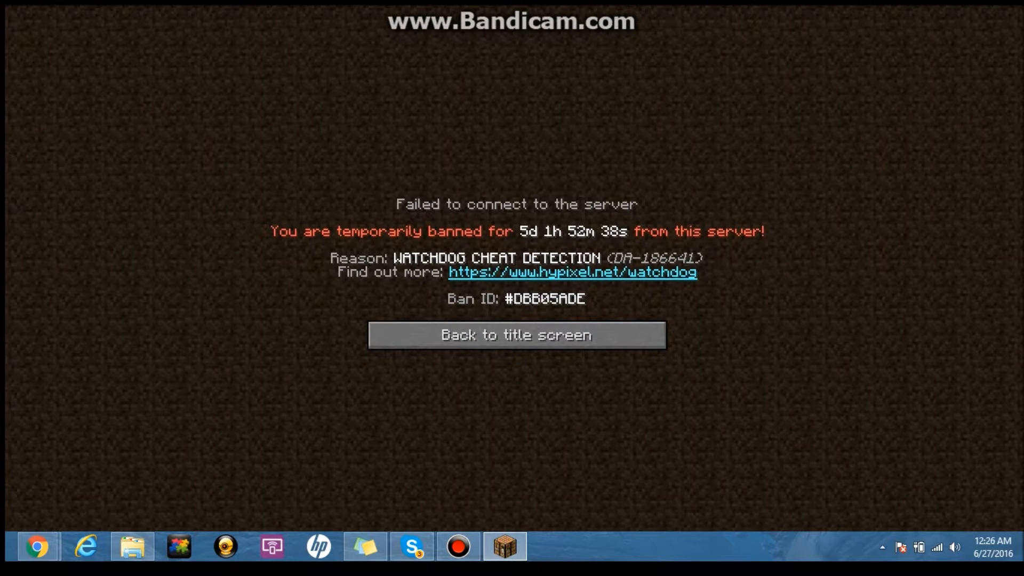
mouse_move(517, 335)
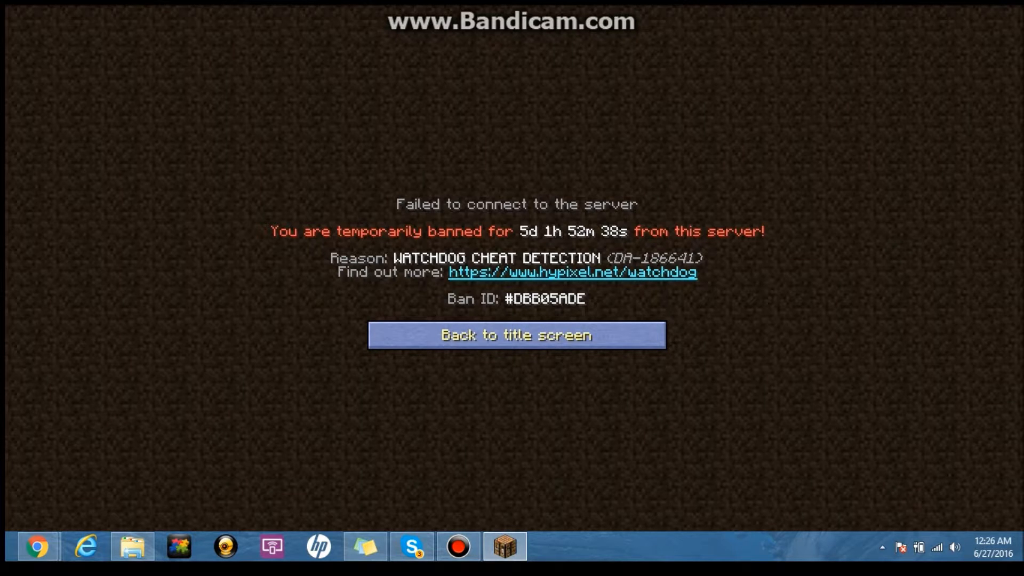
Return from the ban notice and join a server from the Multiplayer list again
click(516, 335)
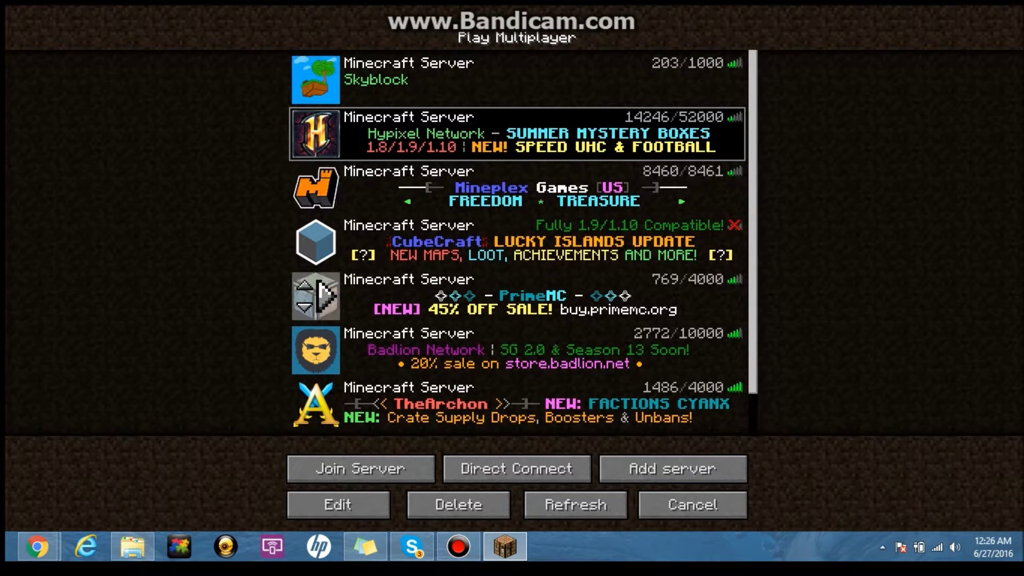
click(360, 469)
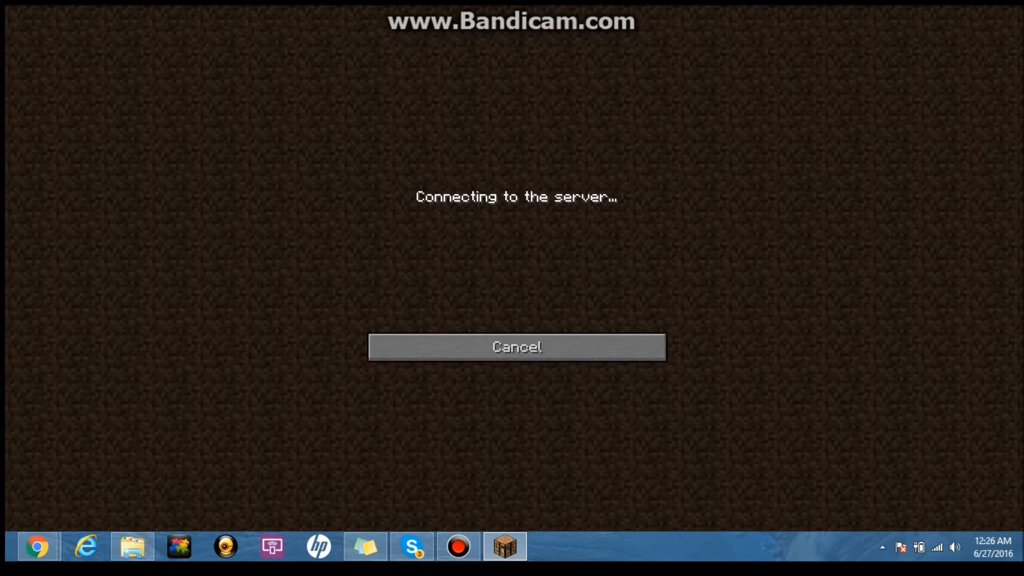